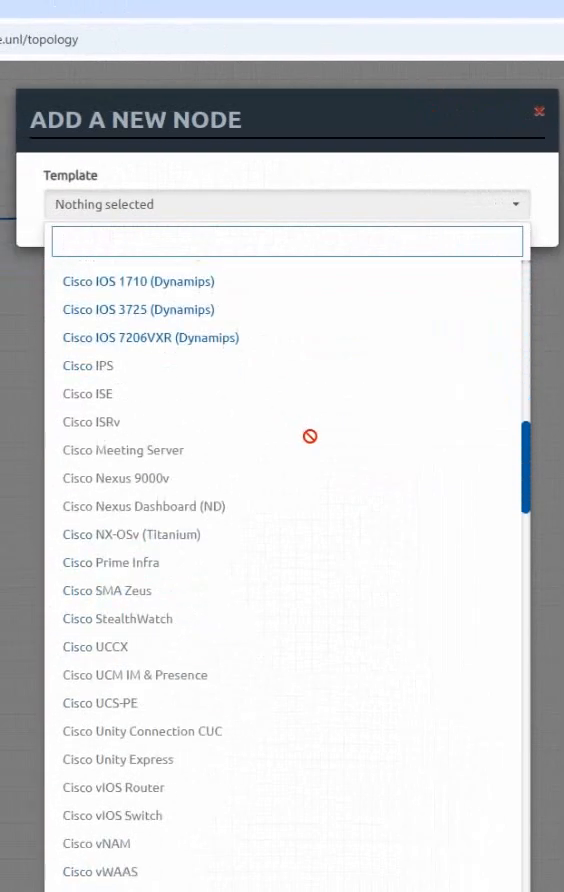
# Step: Search 'iol' in the template list and select Cisco IOL for the new node
pyautogui.scroll(-3)
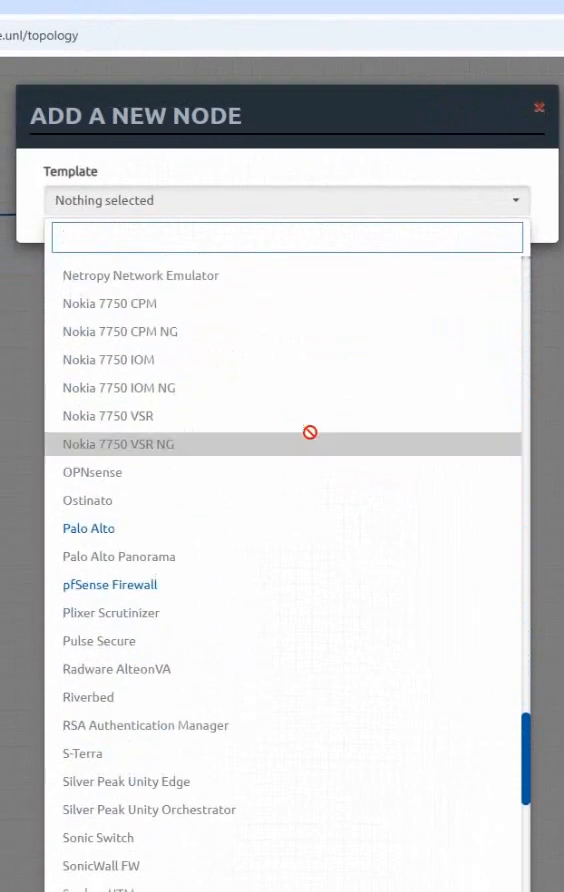
pyautogui.write('iol')
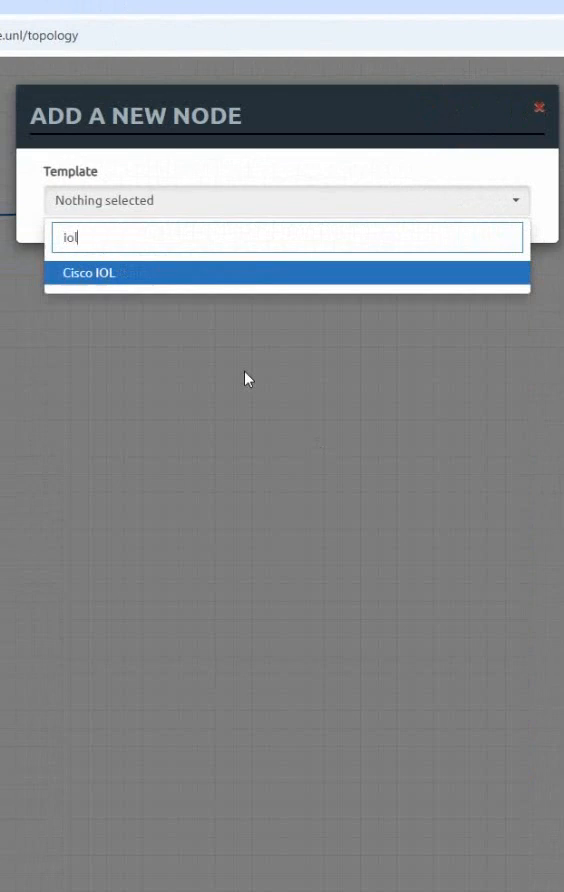
pyautogui.click(90, 272)
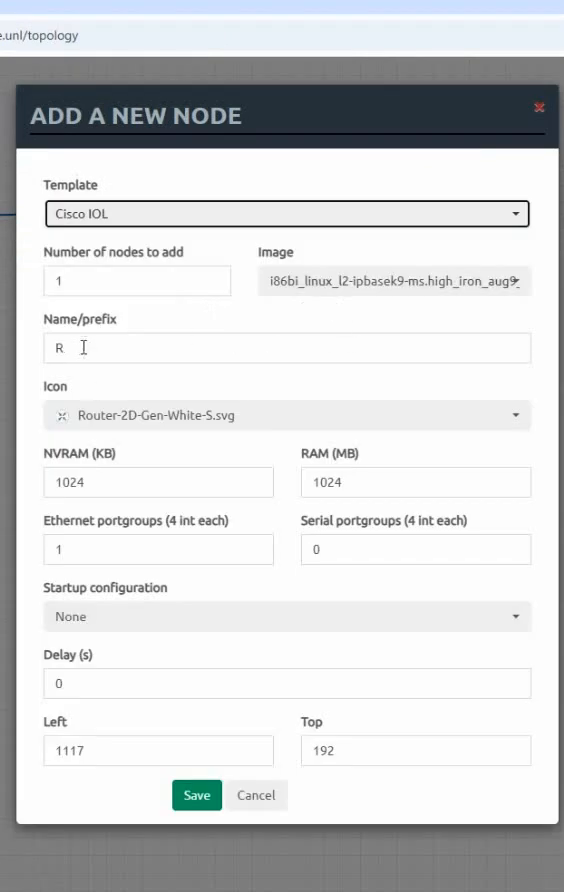
# Step: Create 2 nodes with name prefix SRV and the Server icon, then save them
pyautogui.click(284, 348)
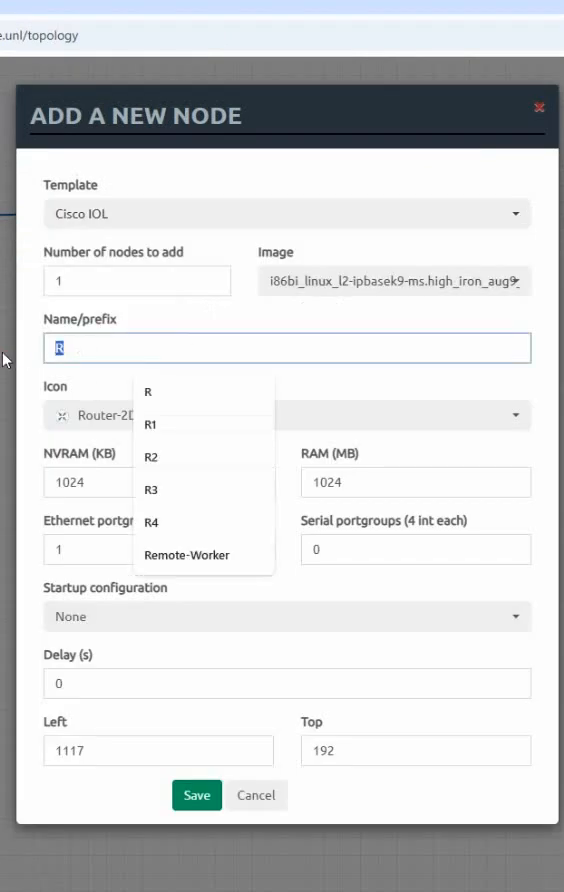
pyautogui.write('2')
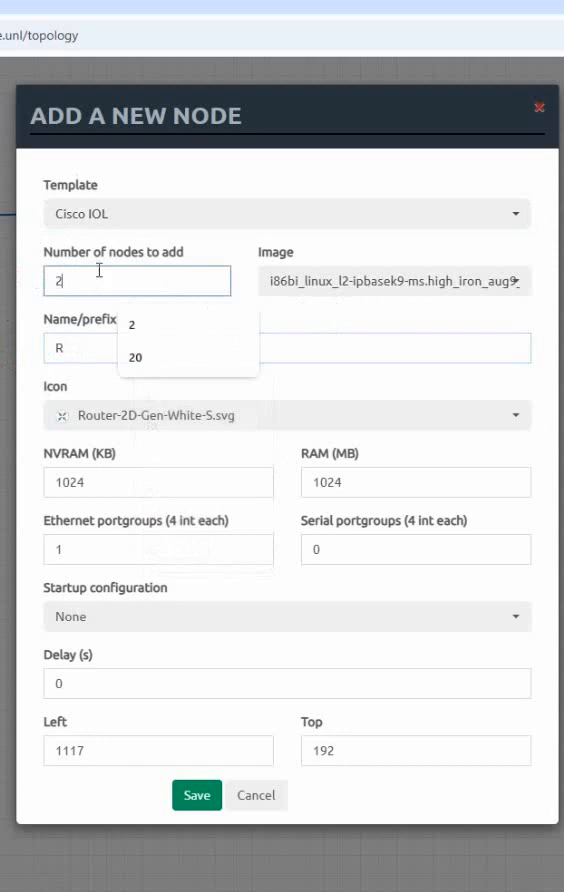
pyautogui.write('SRV')
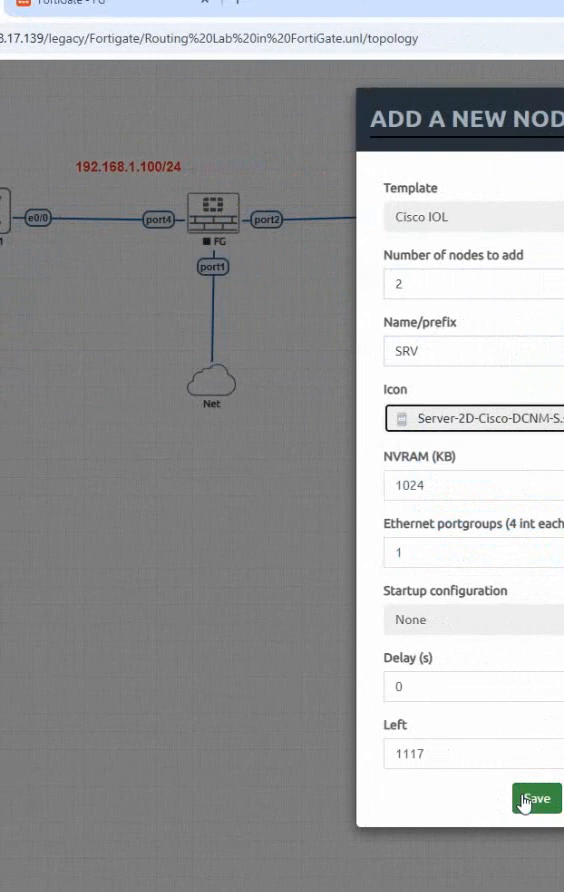
pyautogui.click(536, 798)
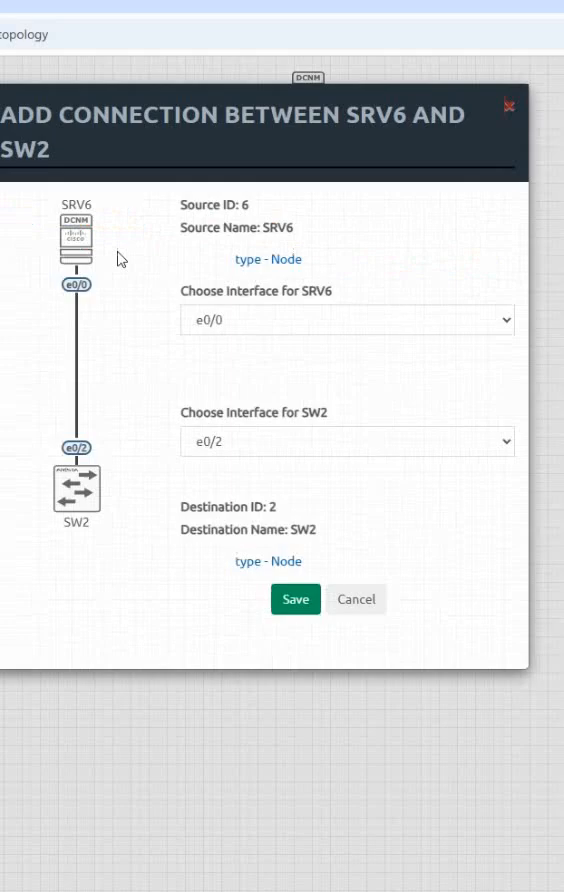
# Step: Save the SRV6 e0/0 to SW2 e0/2 link so the lab reloads
pyautogui.click(296, 598)
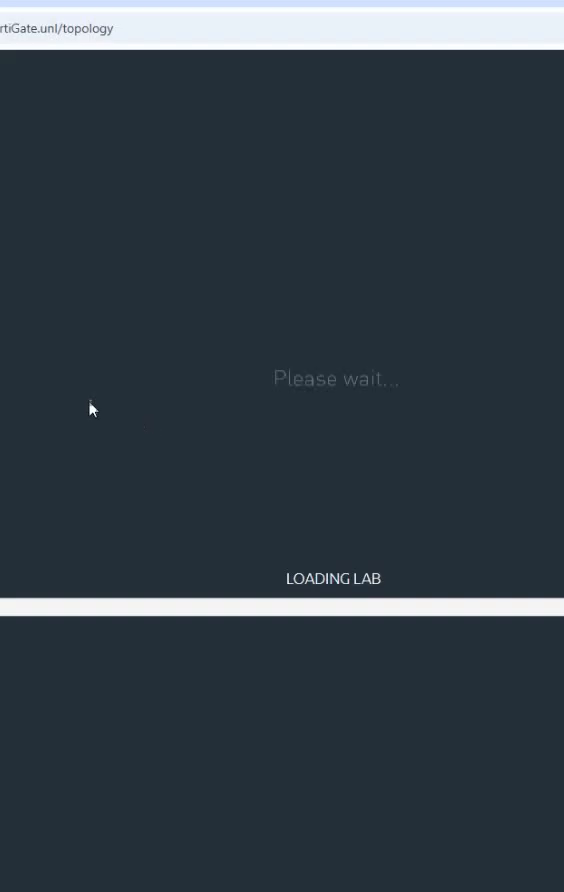